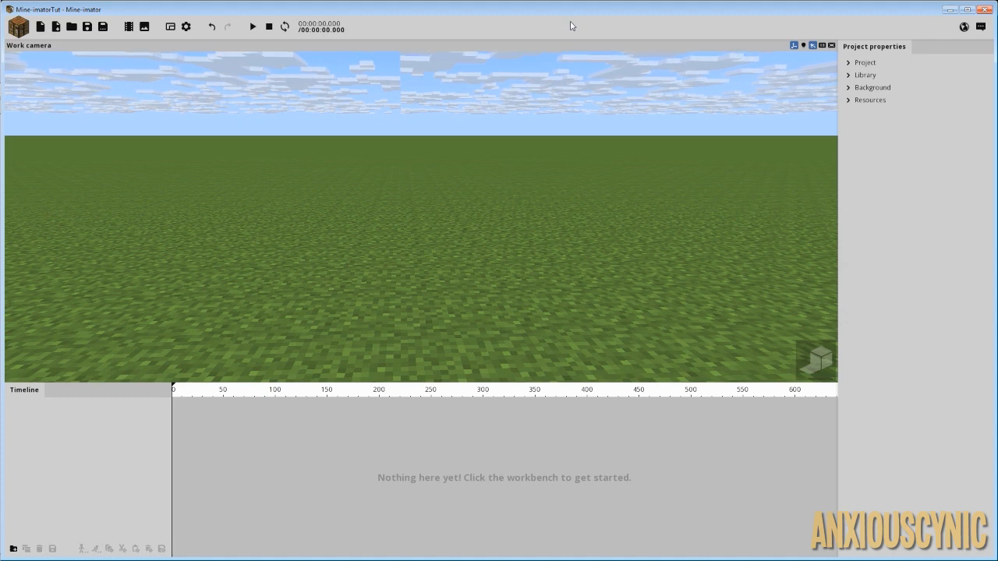
- Create a Chest special block from the workbench in the empty scene
click(211, 26)
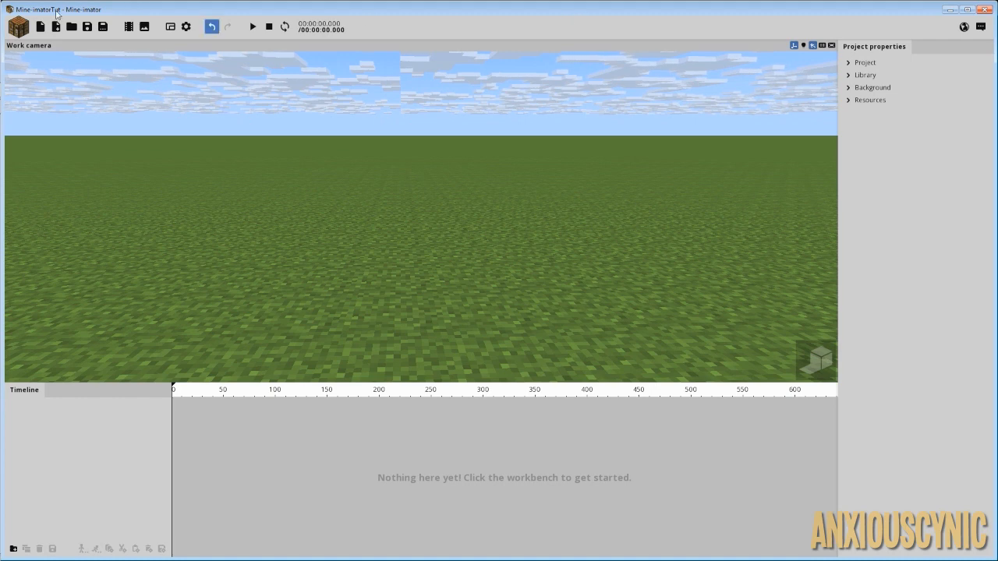
click(18, 26)
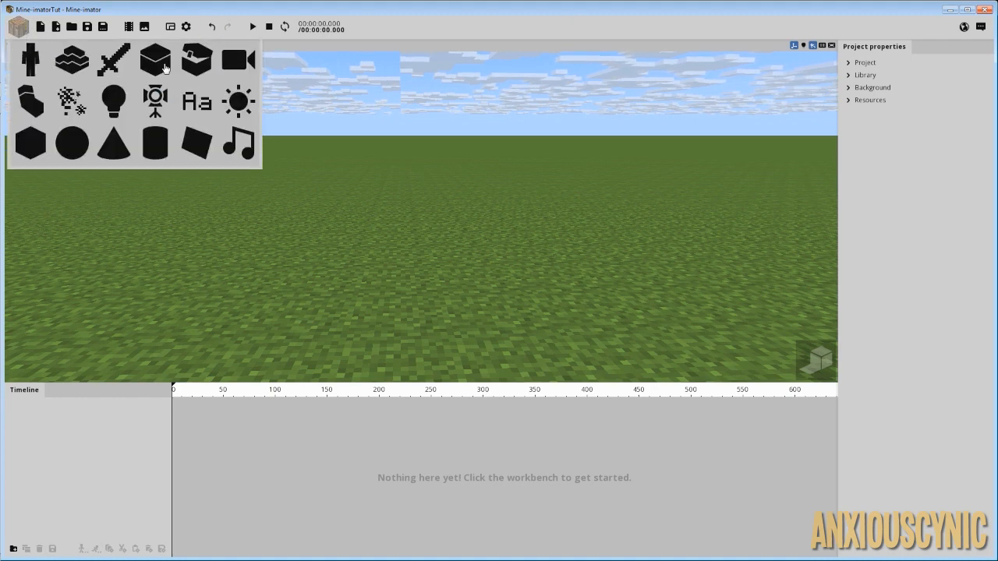
mouse_move(196, 60)
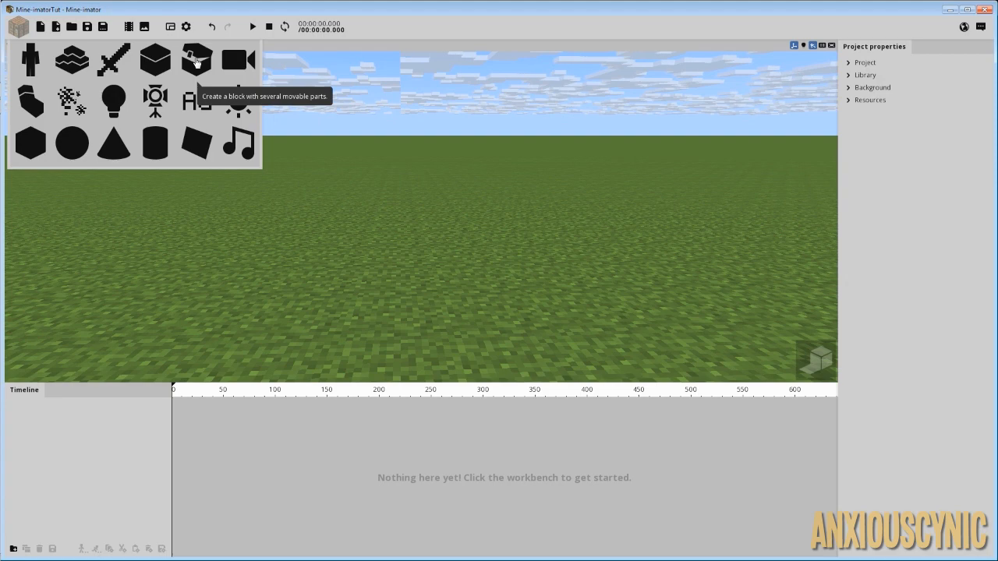
click(196, 60)
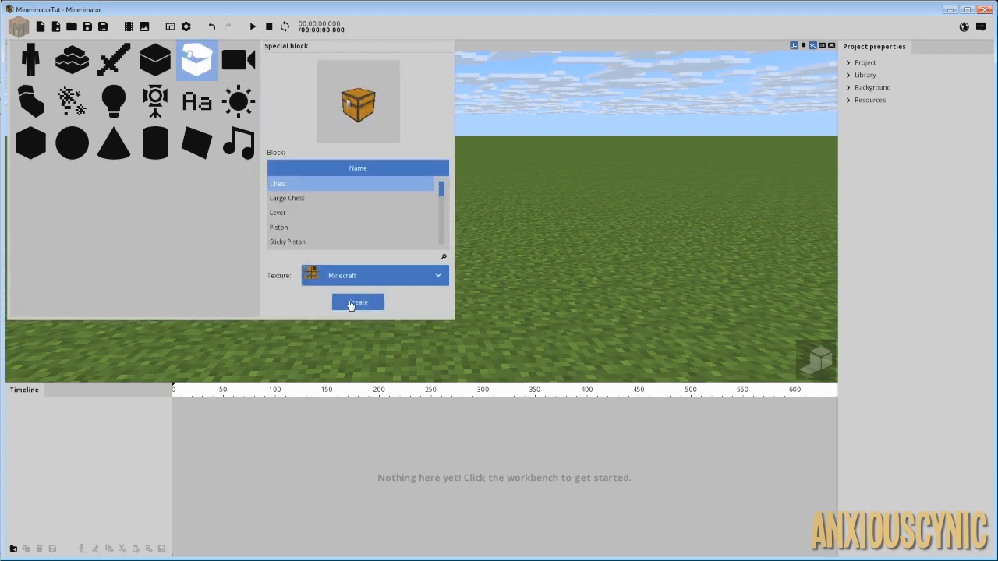
click(358, 303)
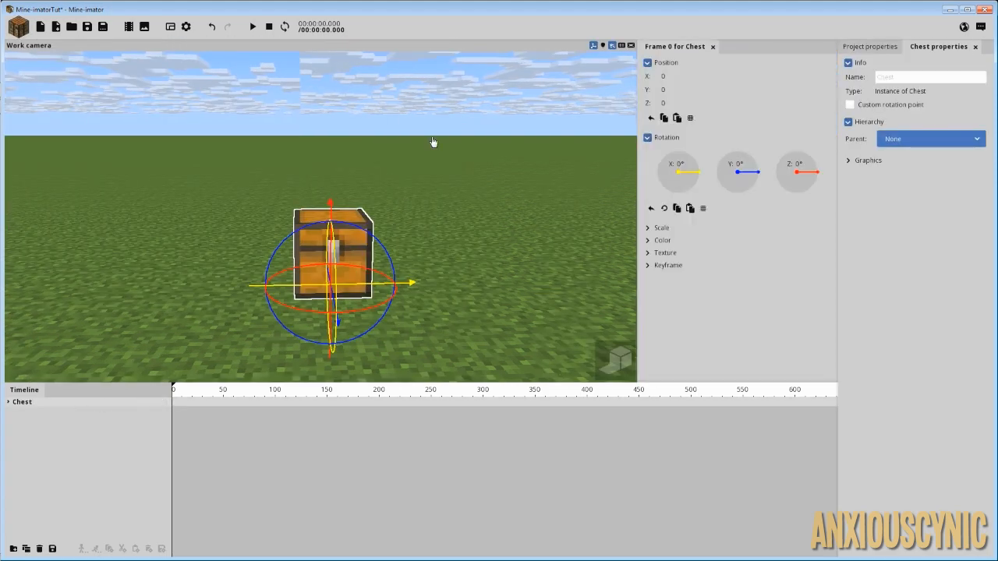
drag(411, 283, 493, 238)
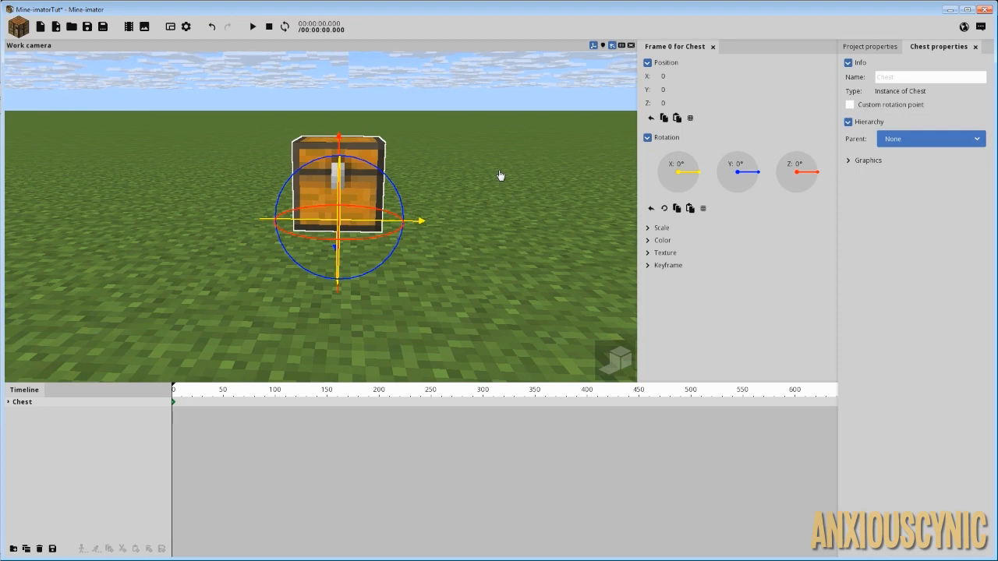
mouse_move(494, 175)
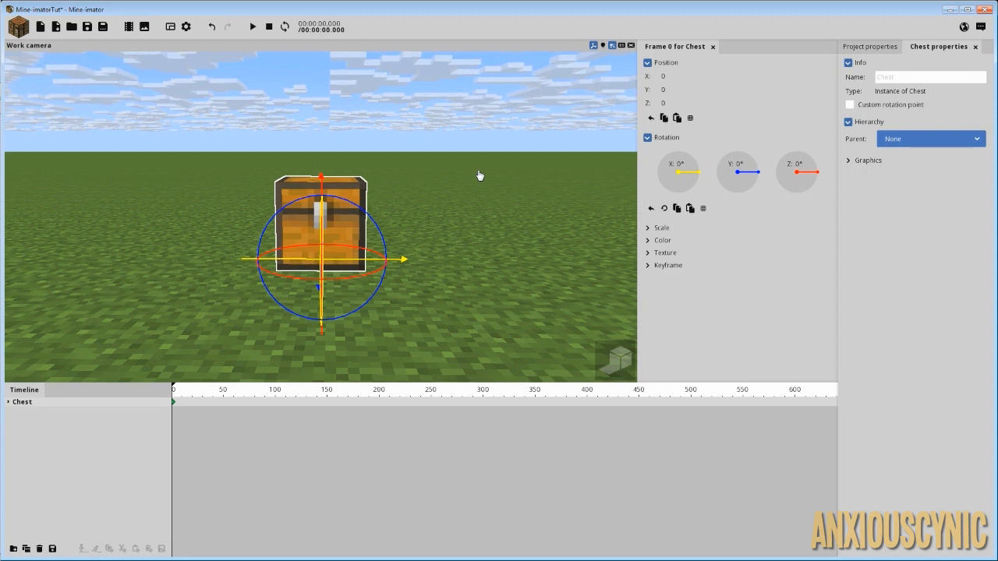
mouse_move(454, 170)
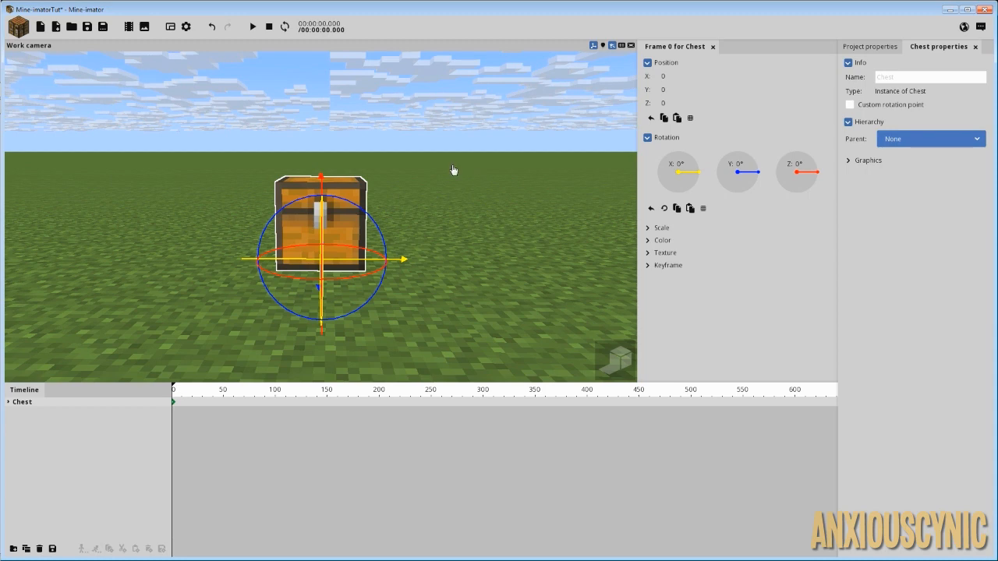
mouse_move(427, 161)
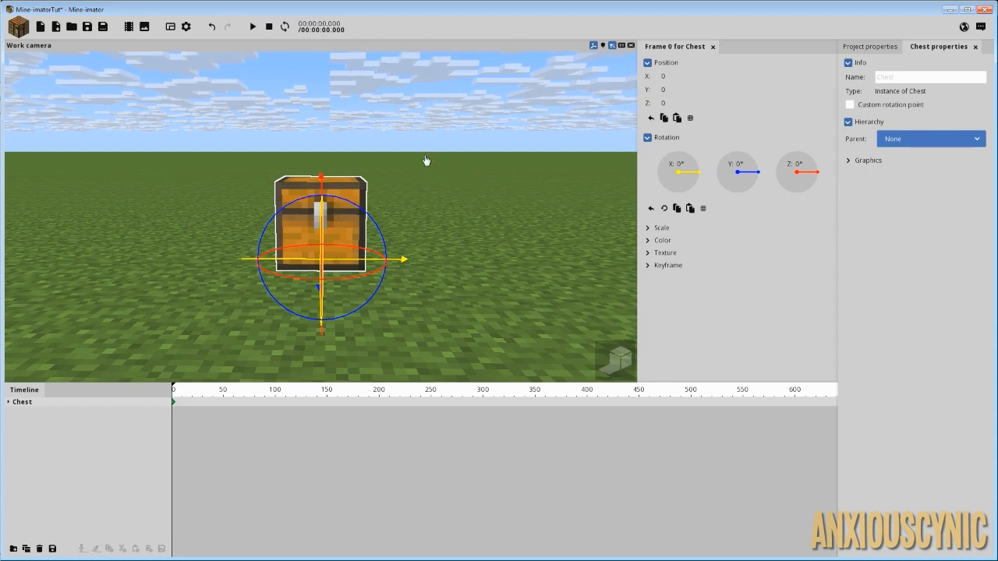
mouse_move(321, 131)
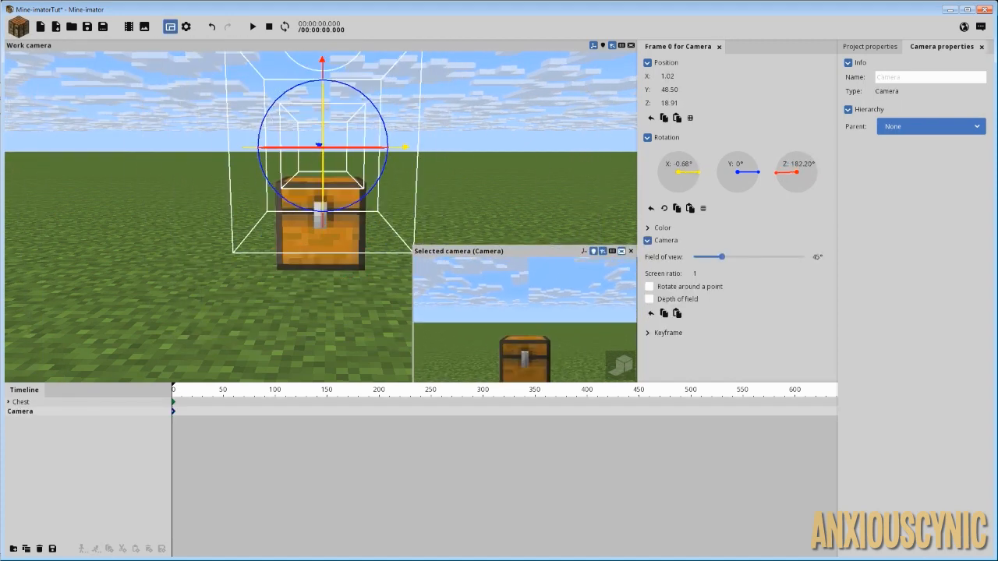
- Rotate the new camera with its gizmo, then select the chest
drag(319, 144, 366, 265)
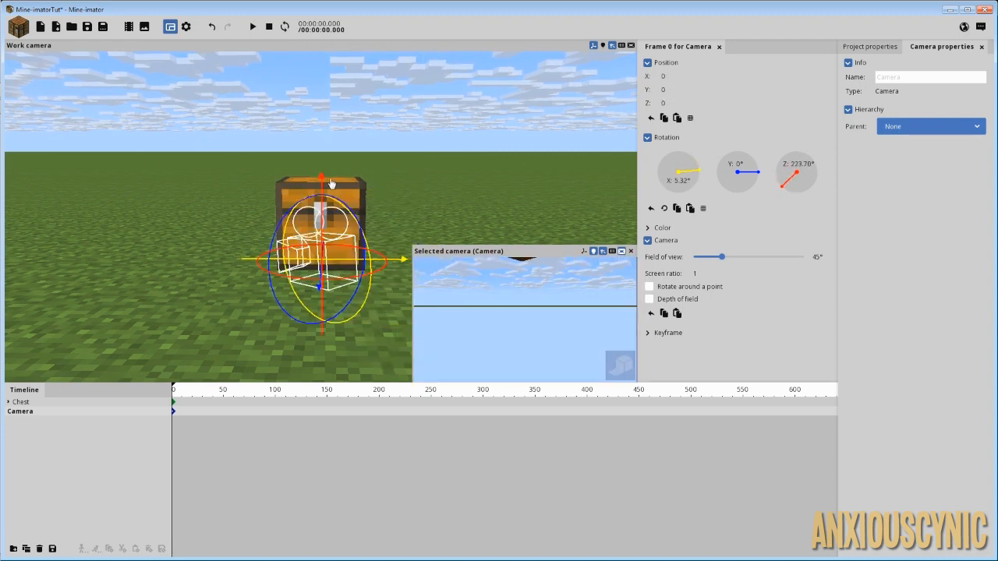
click(21, 401)
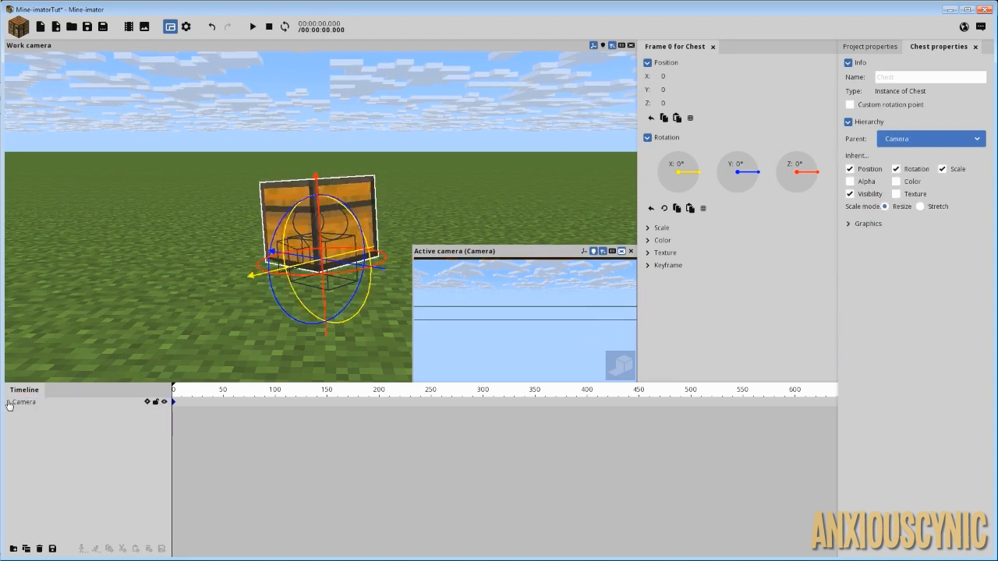
- Reposition the camera and its nested chest so the chest fills the camera view
click(7, 402)
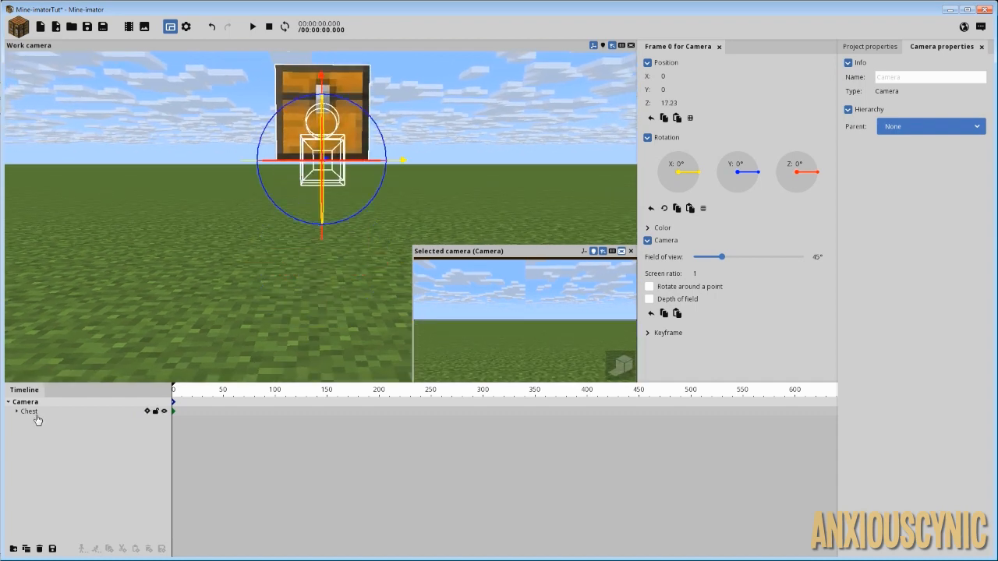
click(30, 411)
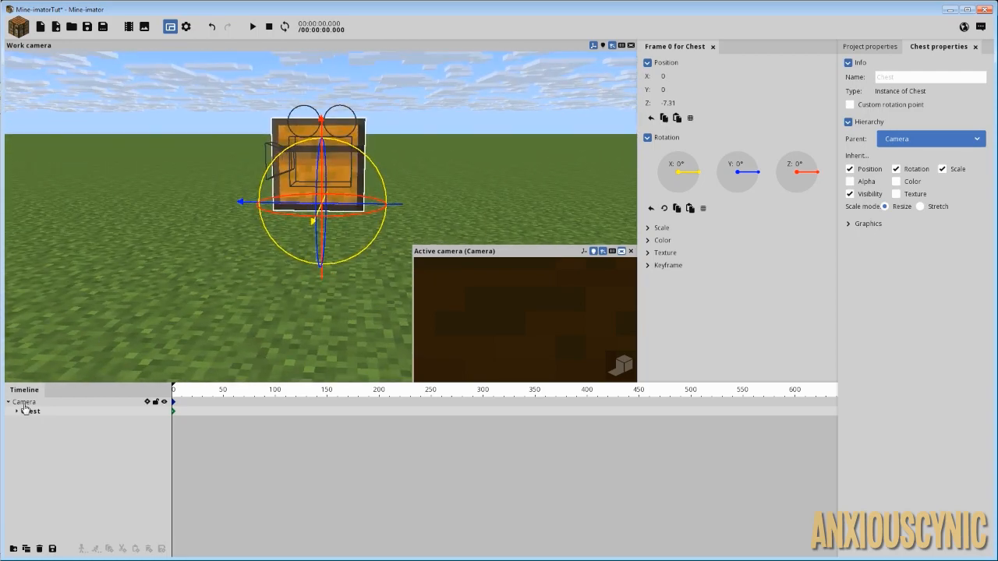
click(24, 401)
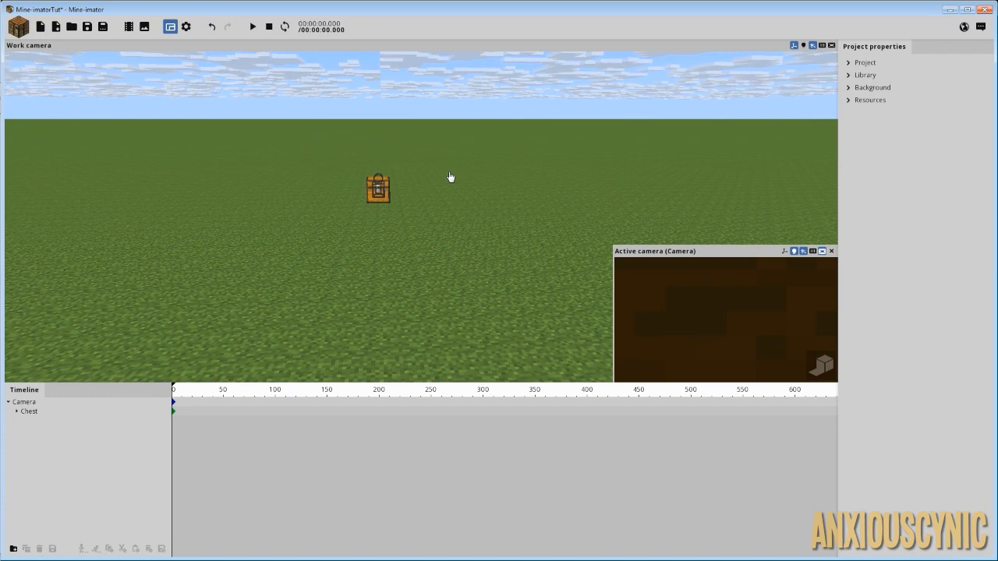
mouse_move(455, 182)
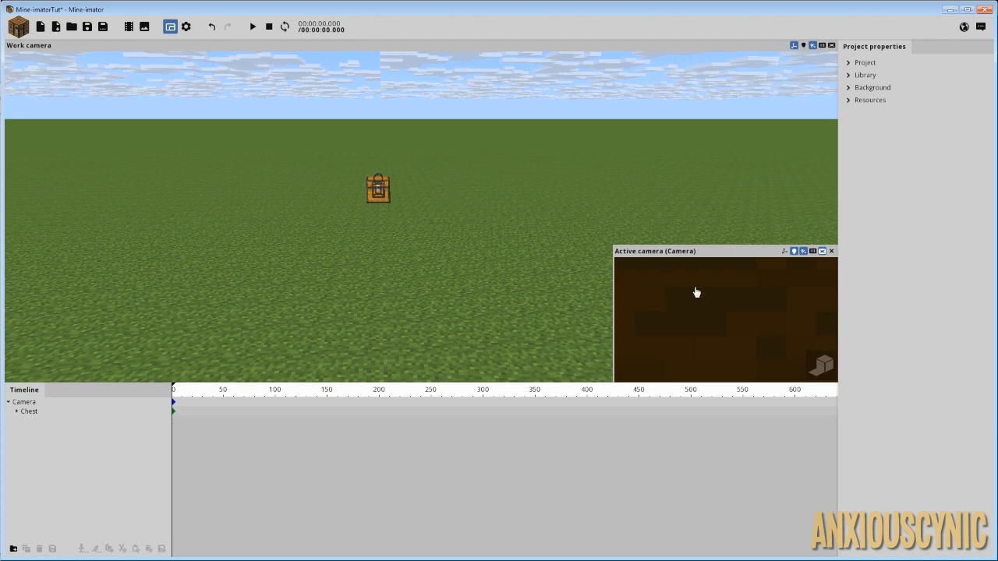
mouse_move(729, 309)
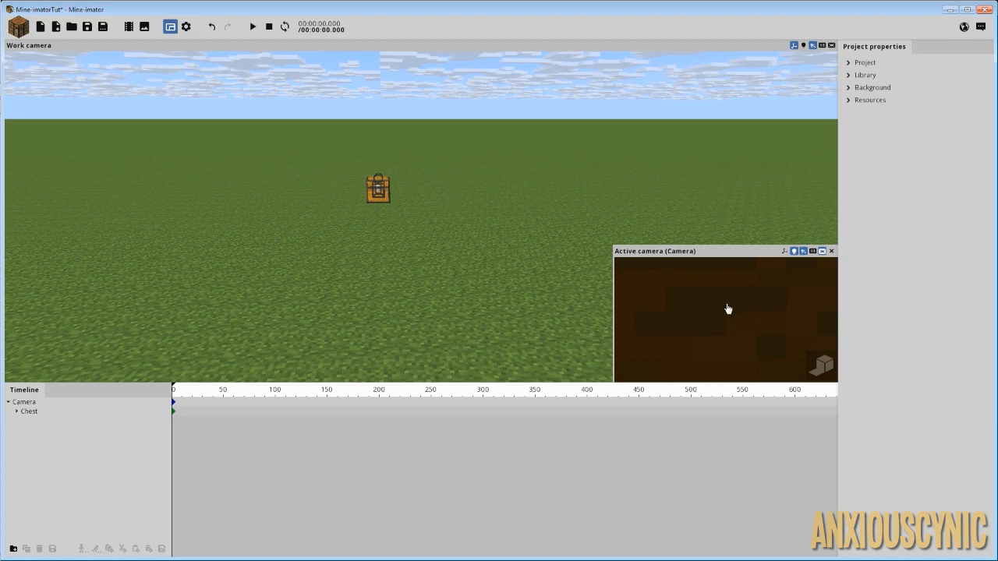
- Select the camera by clicking inside the Active camera preview
click(378, 187)
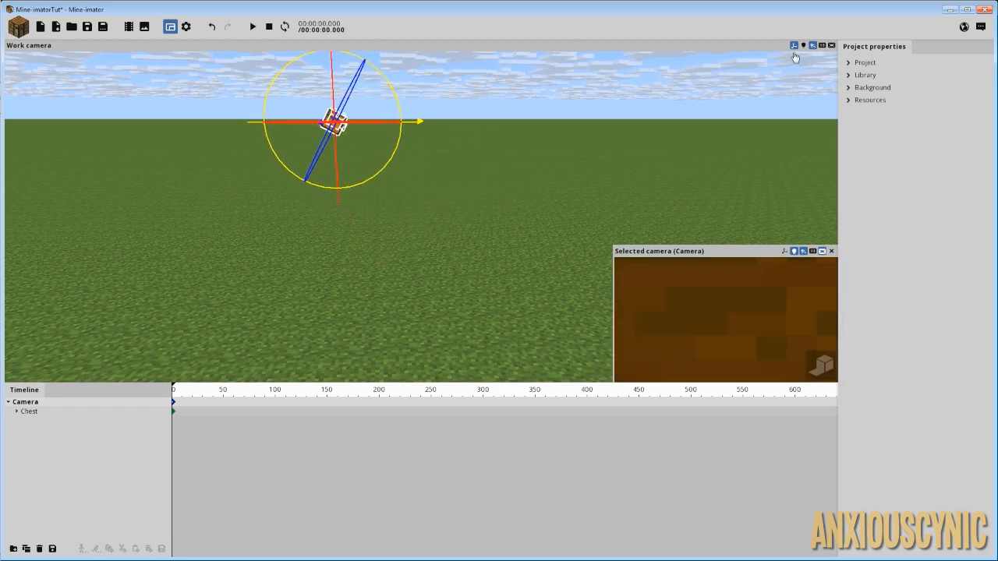
mouse_move(794, 44)
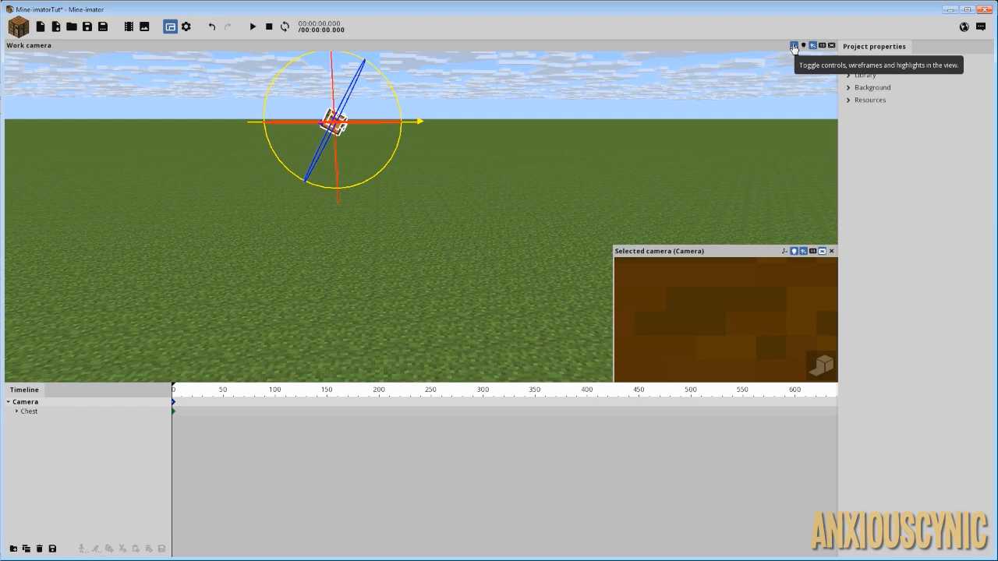
- Toggle the viewport's controls and wireframes
click(794, 45)
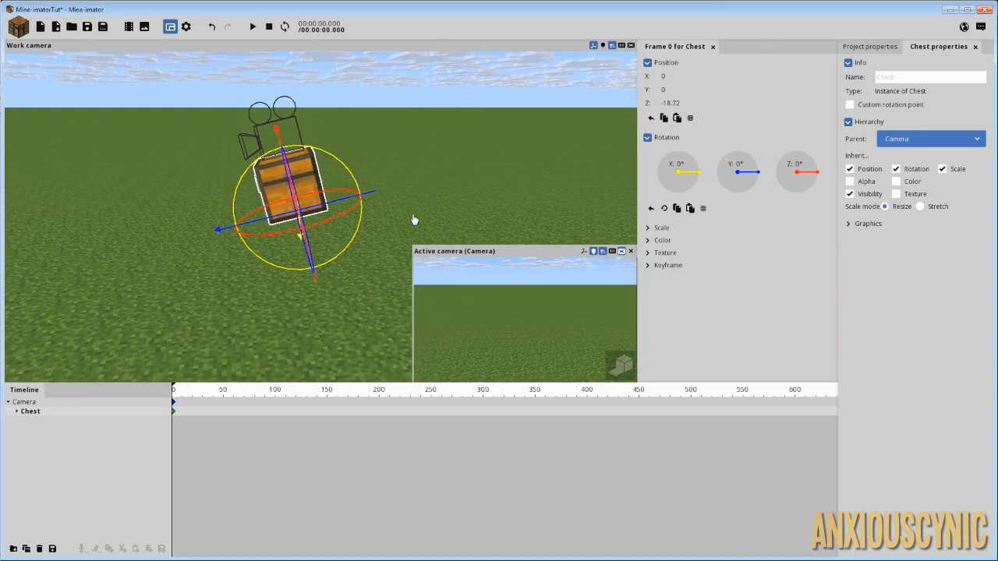
- Select the camera for moving at frame 17, then select camera and chest for removal
click(26, 401)
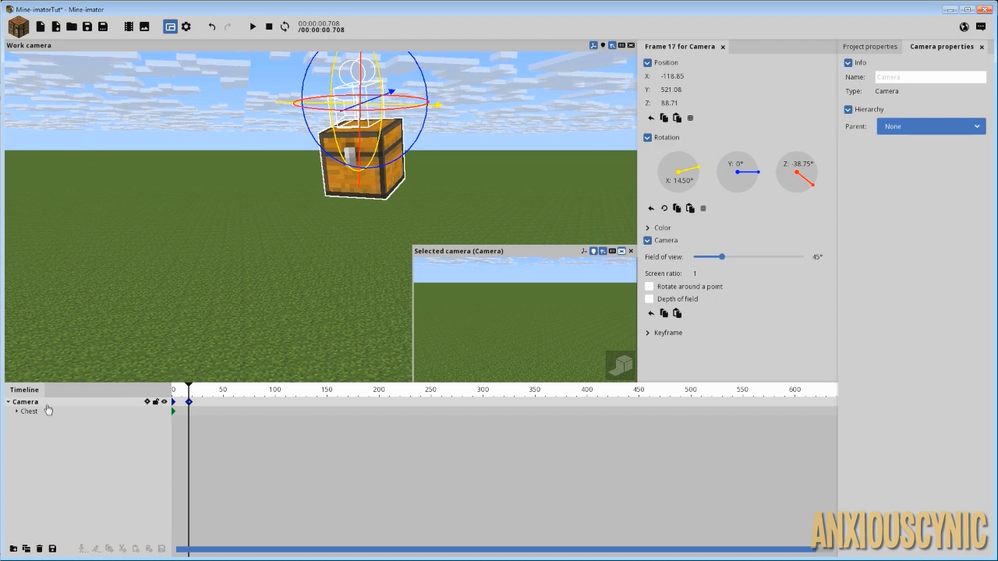
click(632, 250)
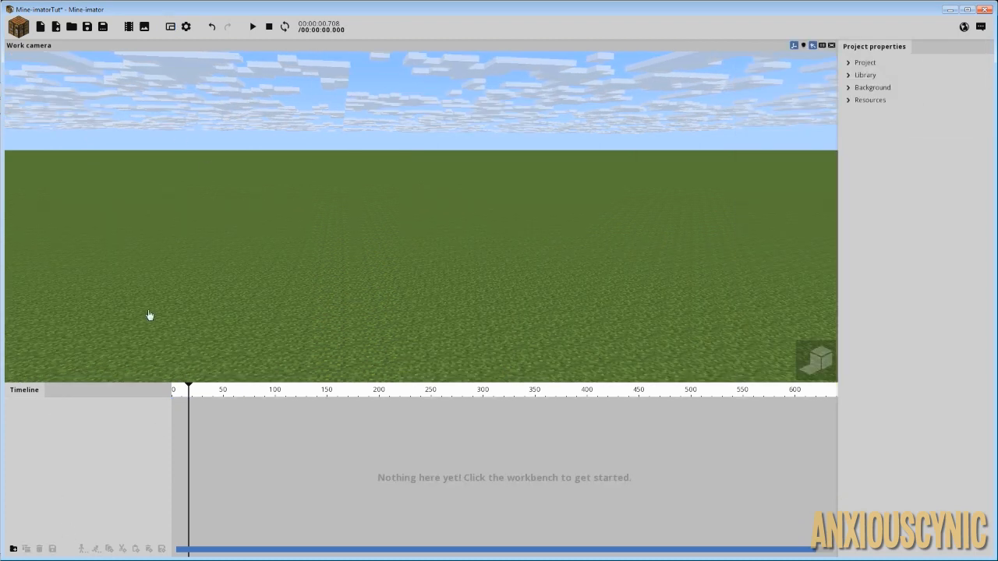
- Create a Human character with the Minecraft skin from the workbench
click(18, 25)
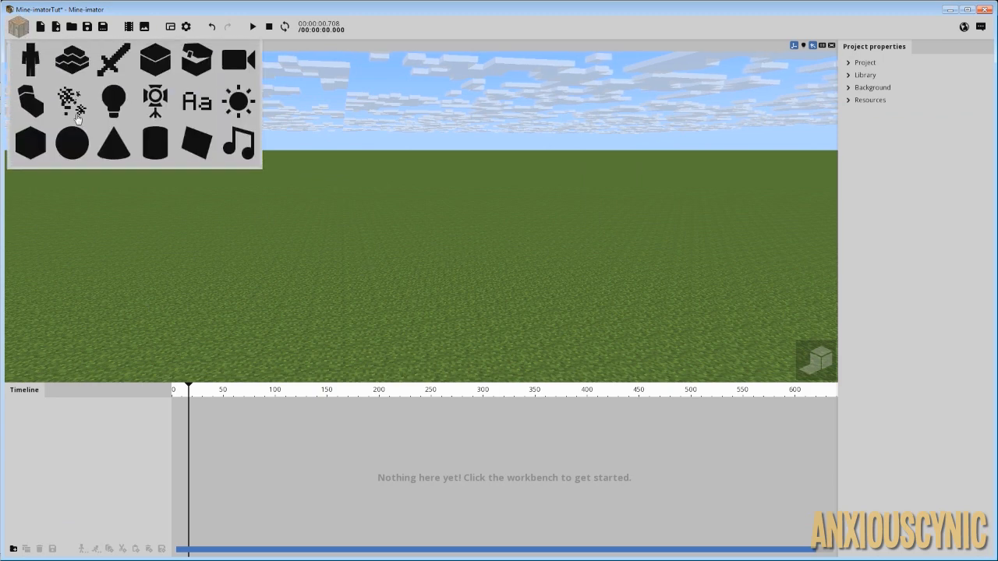
mouse_move(71, 100)
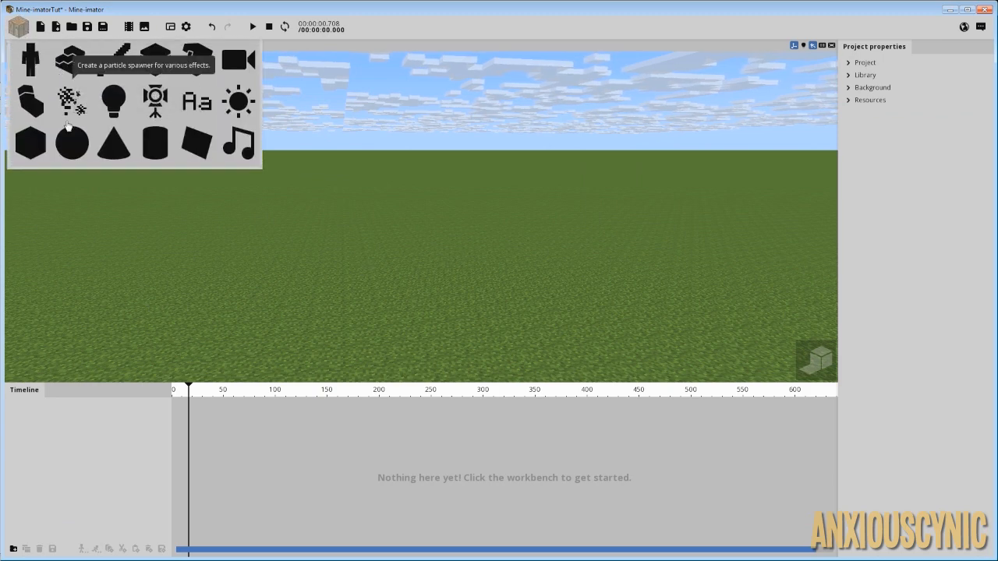
click(30, 59)
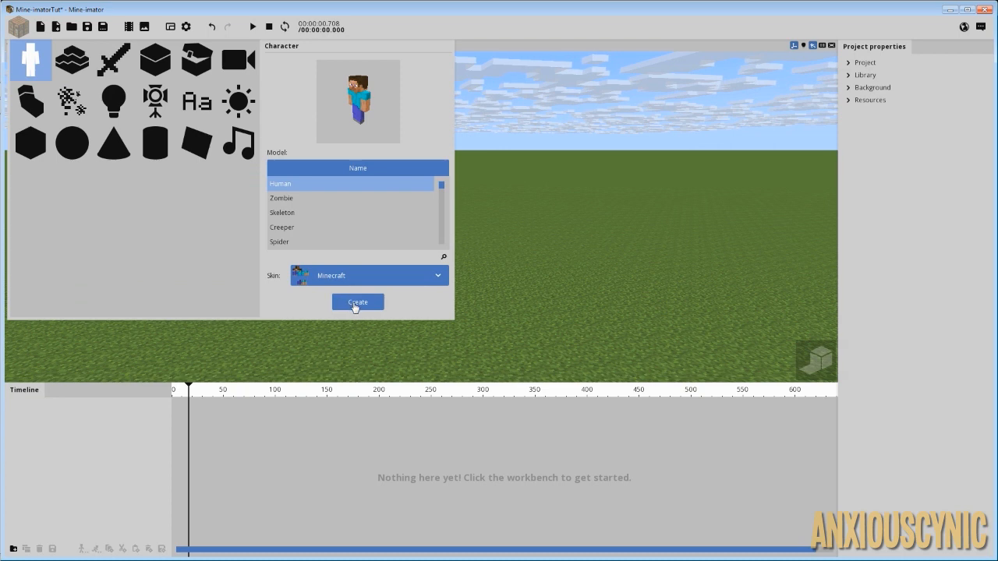
mouse_move(359, 308)
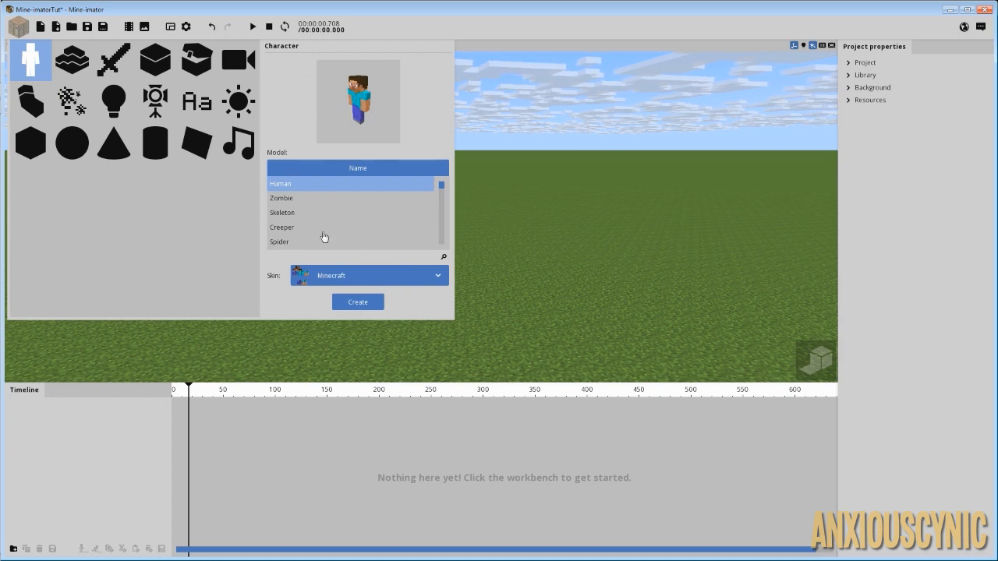
click(357, 302)
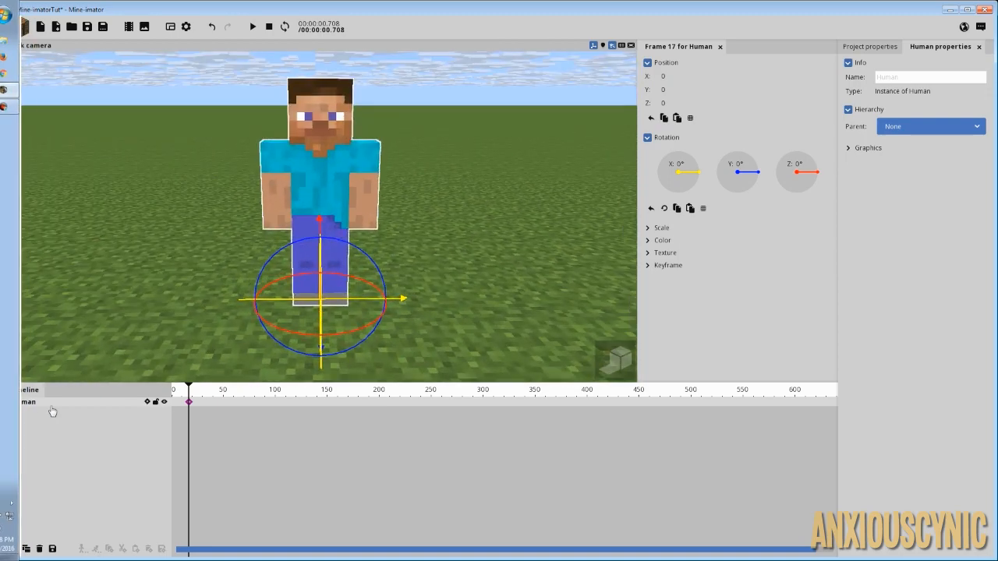
- Expand the Human's body parts down to the right arm, then dismiss the object list
click(8, 402)
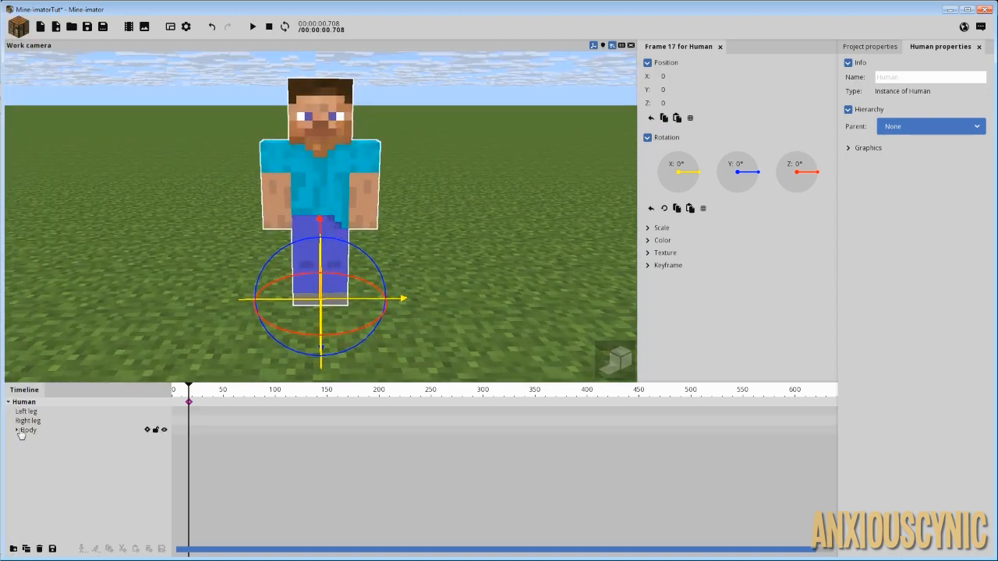
click(40, 457)
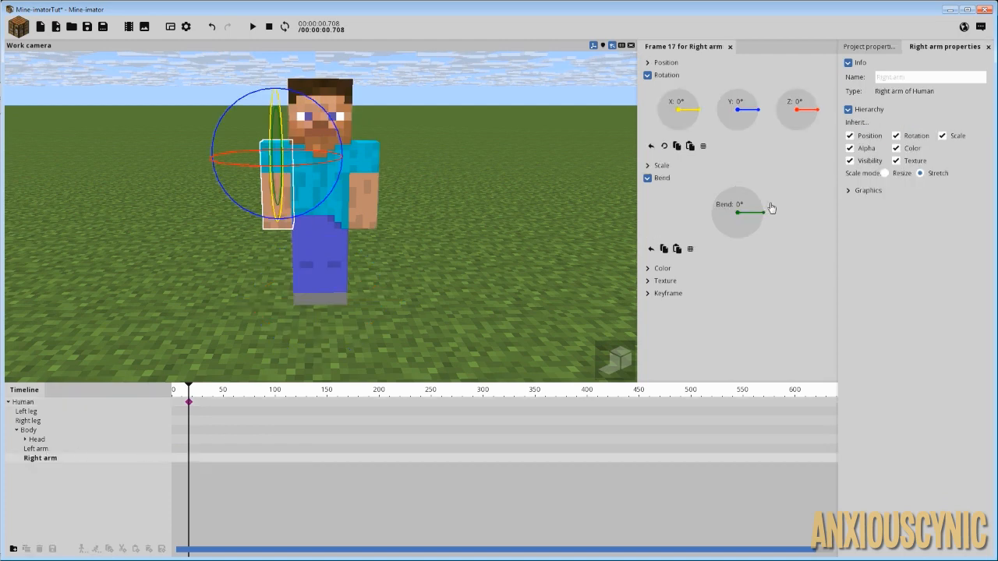
mouse_move(361, 222)
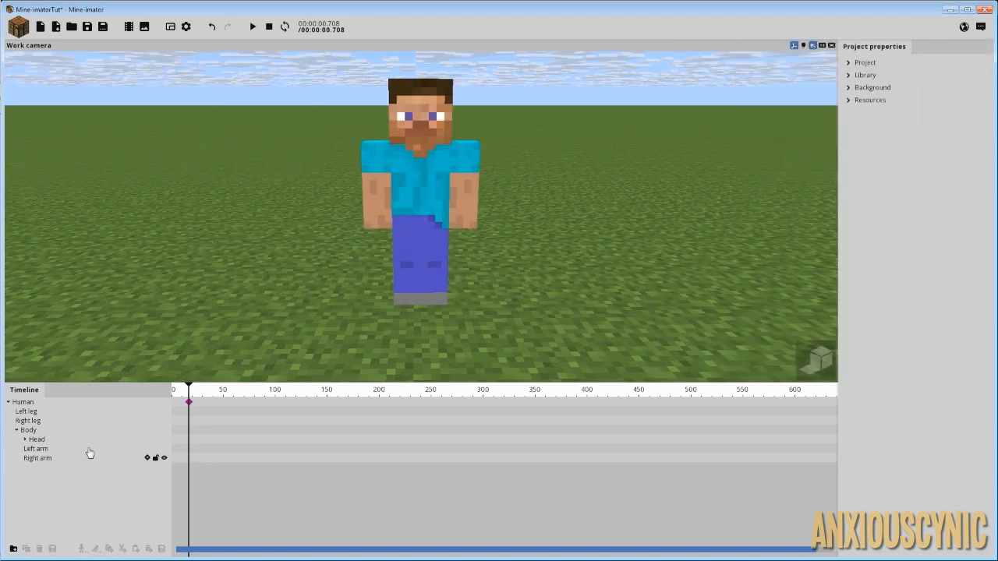
click(18, 26)
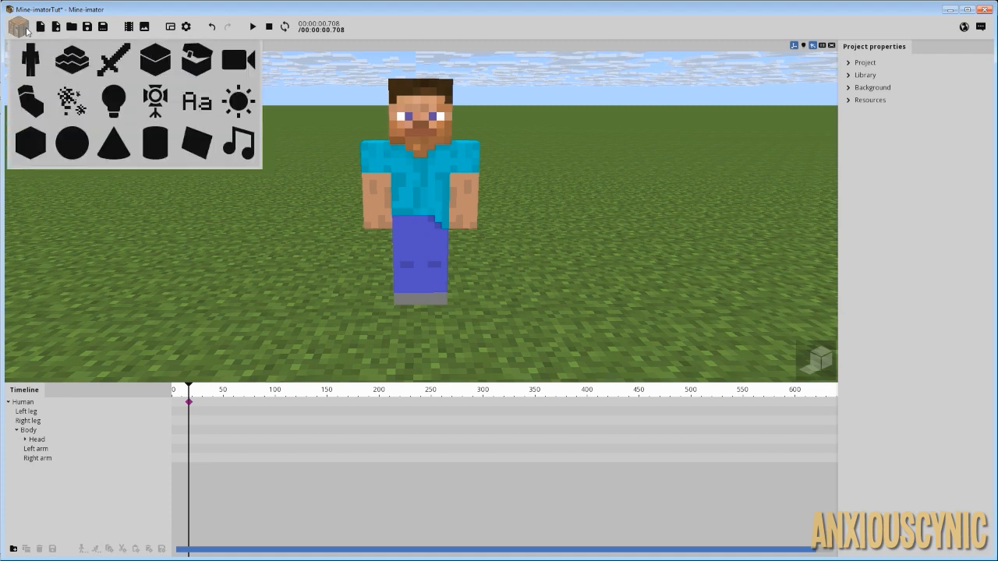
click(30, 101)
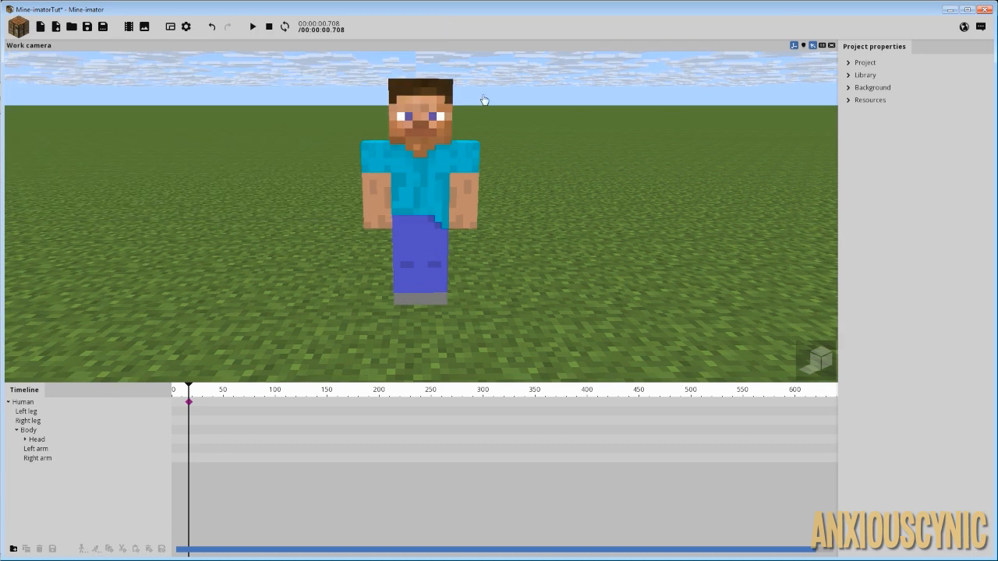
mouse_move(507, 158)
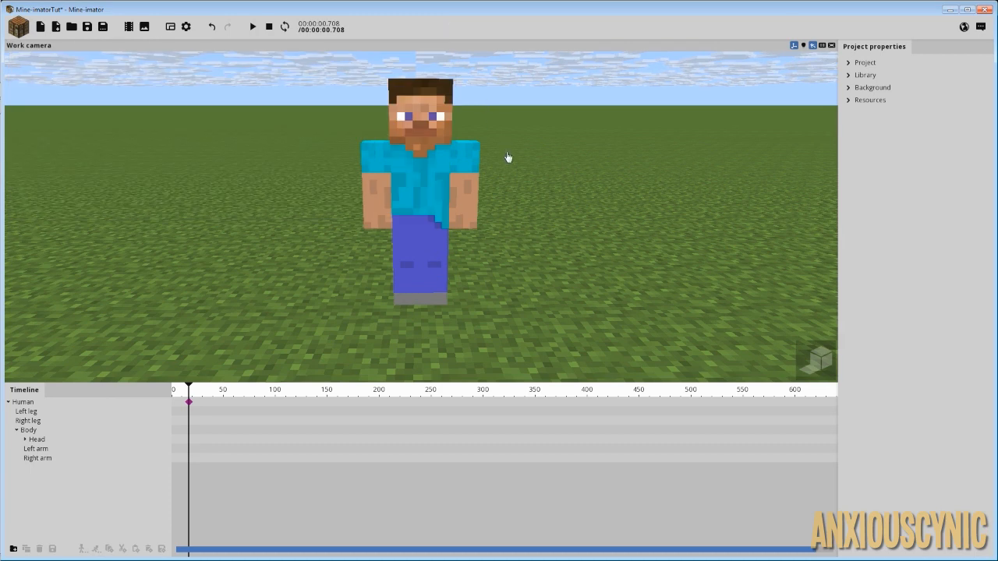
mouse_move(503, 148)
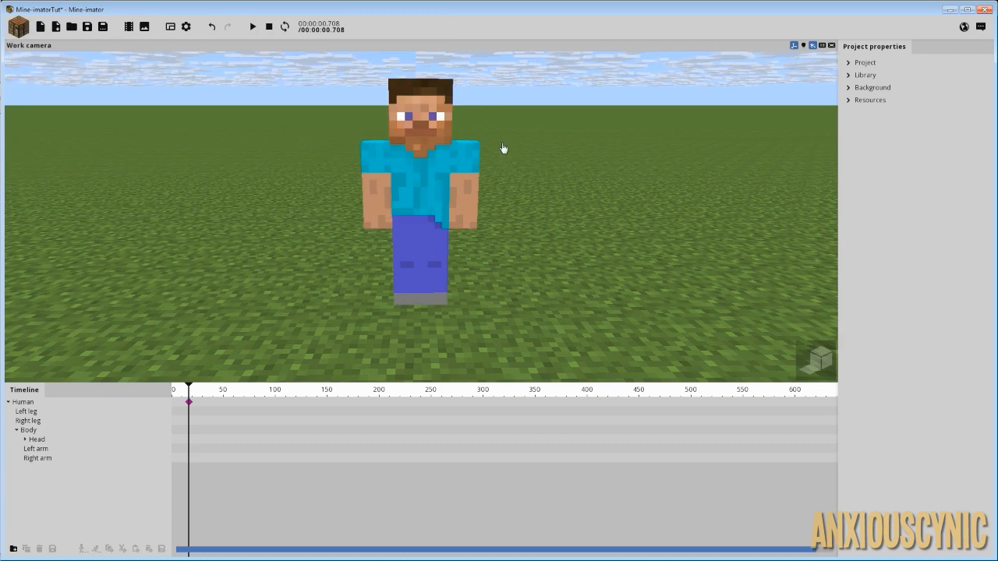
mouse_move(508, 154)
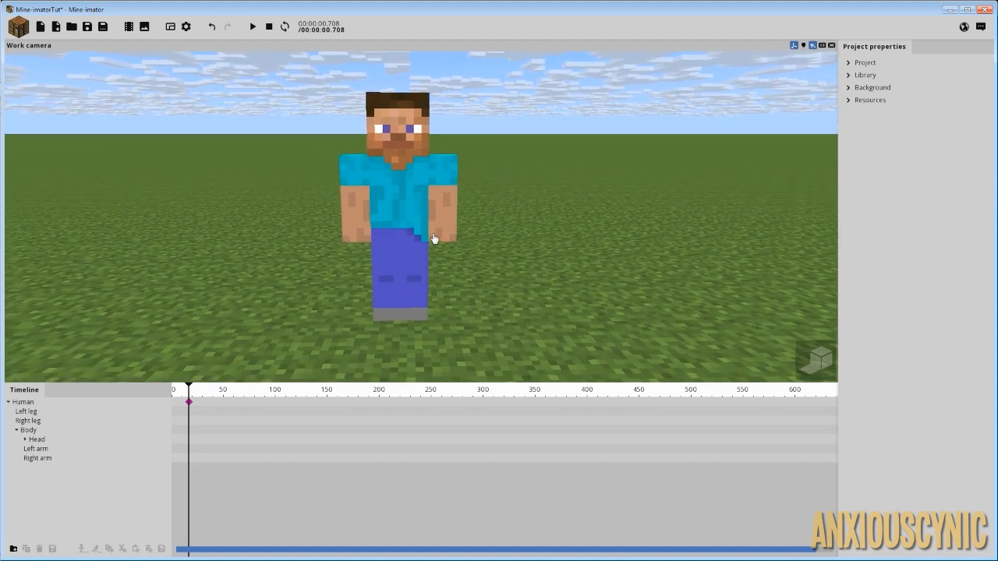
mouse_move(411, 185)
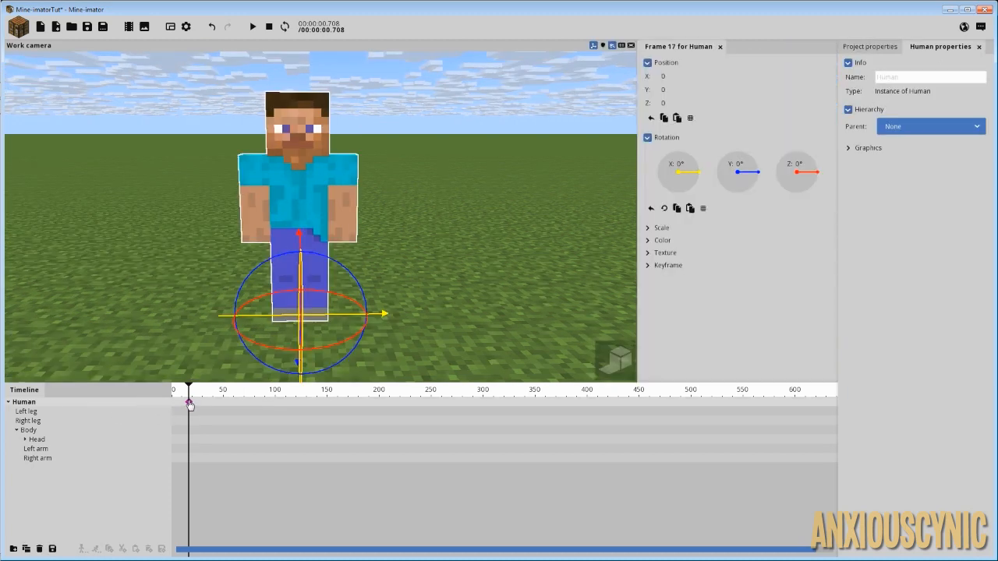
- Create a separate Right arm body part and set its Parent to Body
click(40, 458)
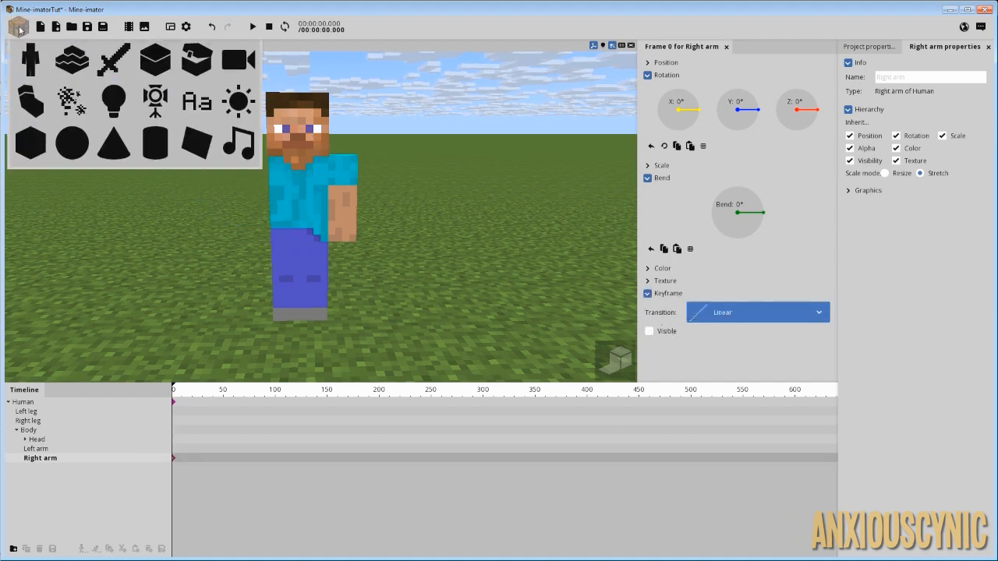
click(29, 101)
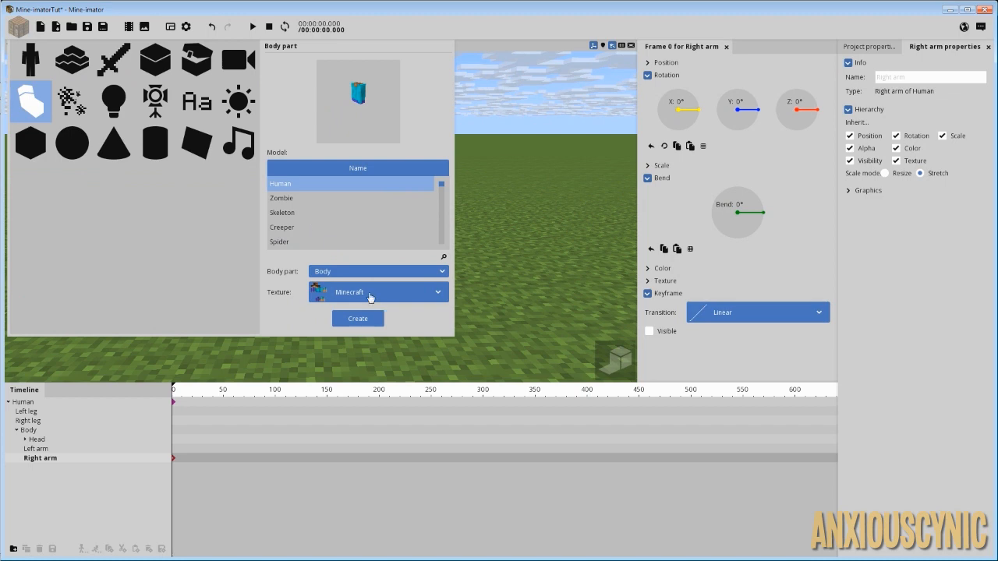
click(377, 272)
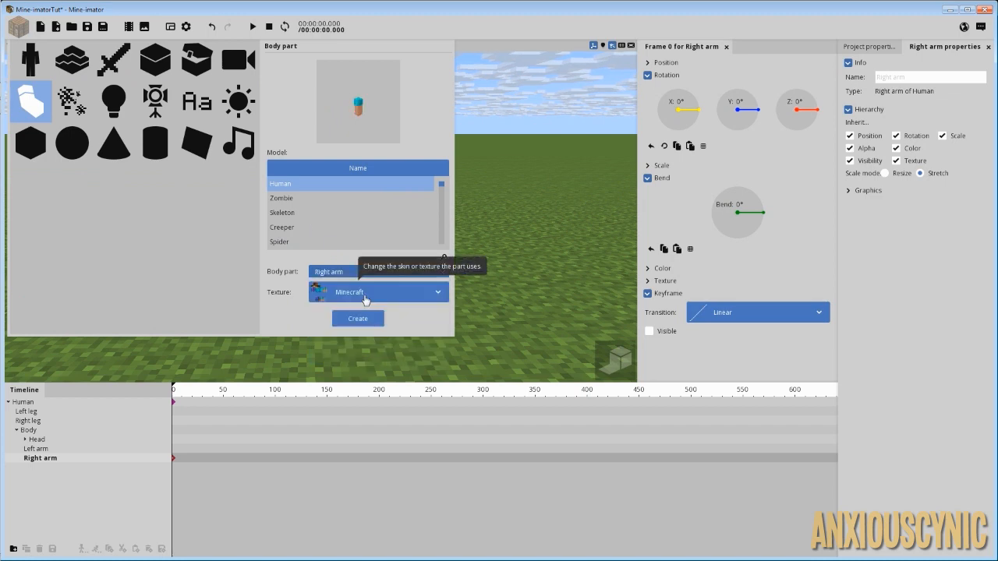
click(357, 318)
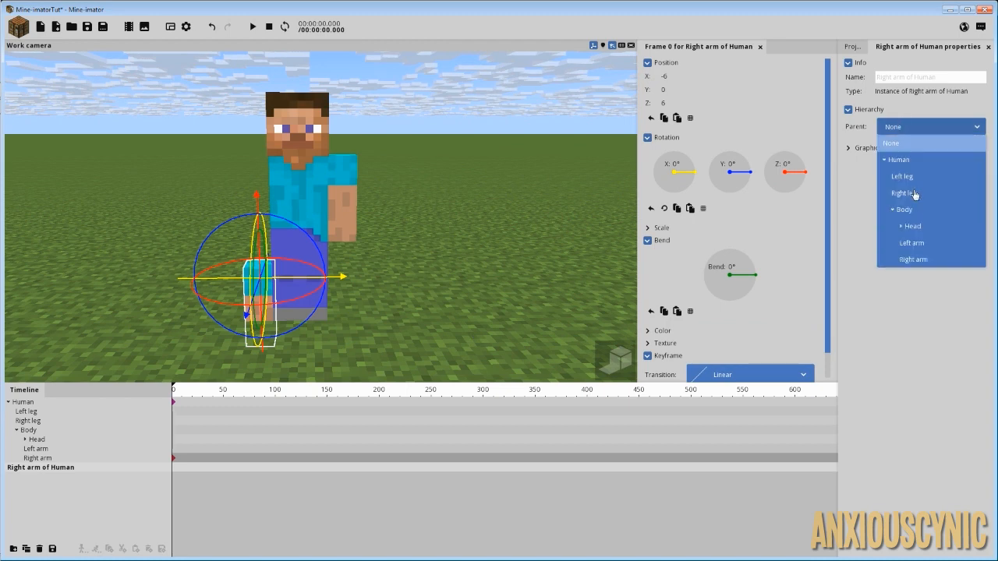
click(904, 209)
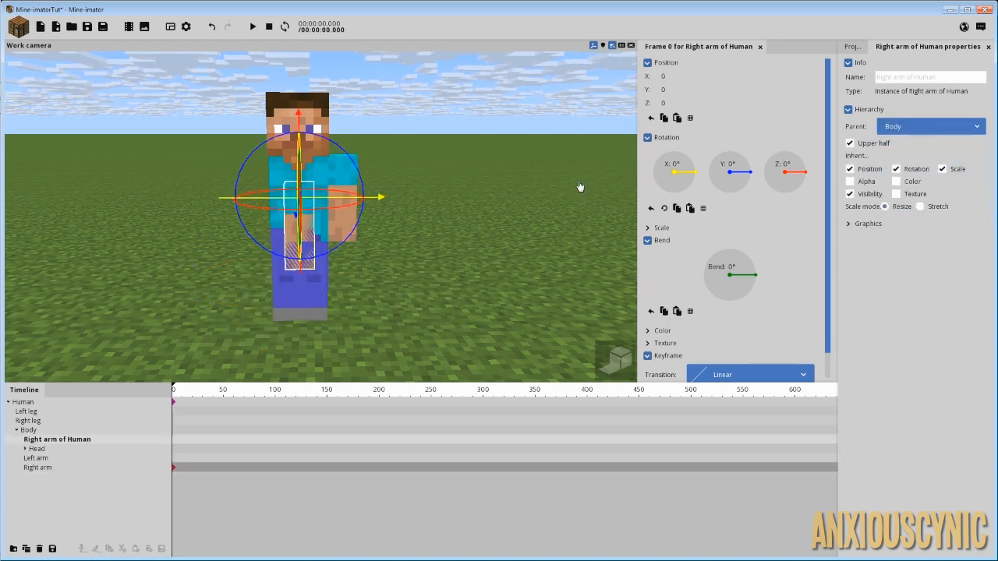
mouse_move(314, 244)
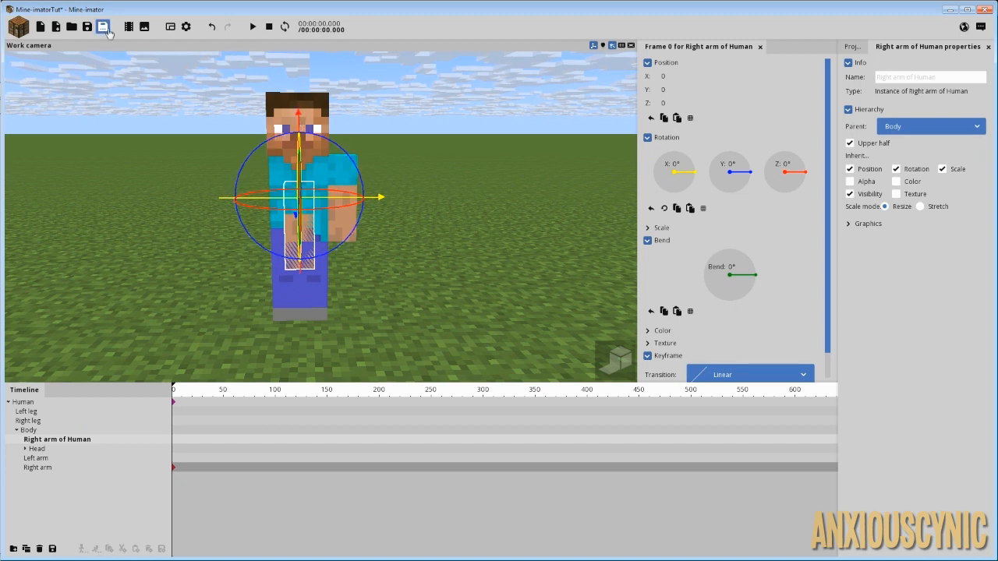
- Add a new camera and move the separate right arm inside it
click(103, 26)
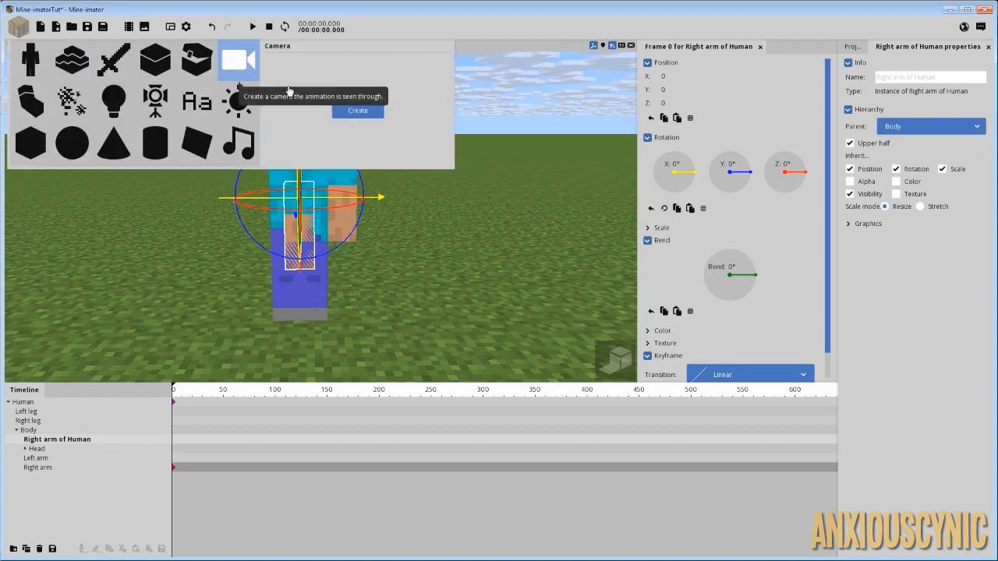
click(357, 110)
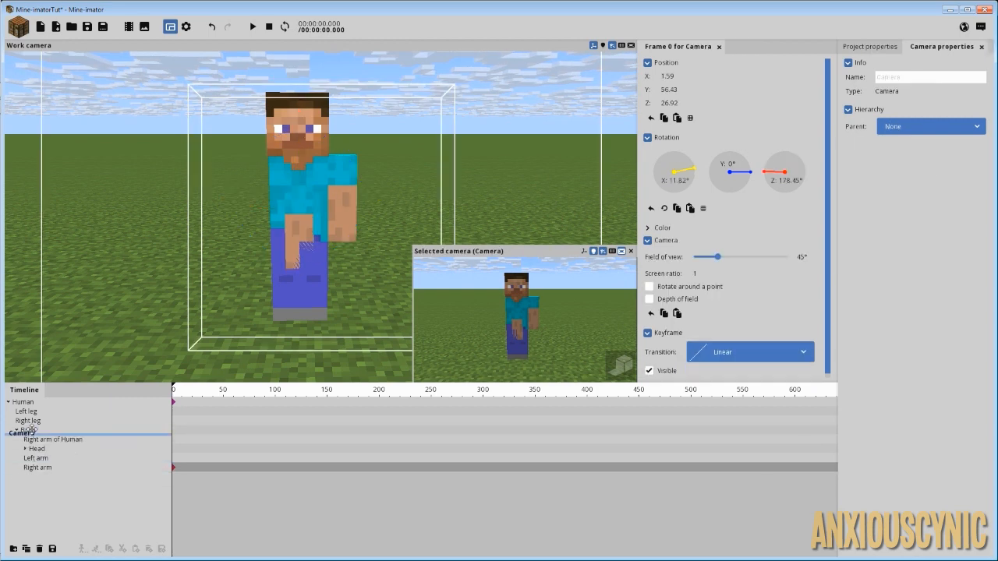
click(57, 439)
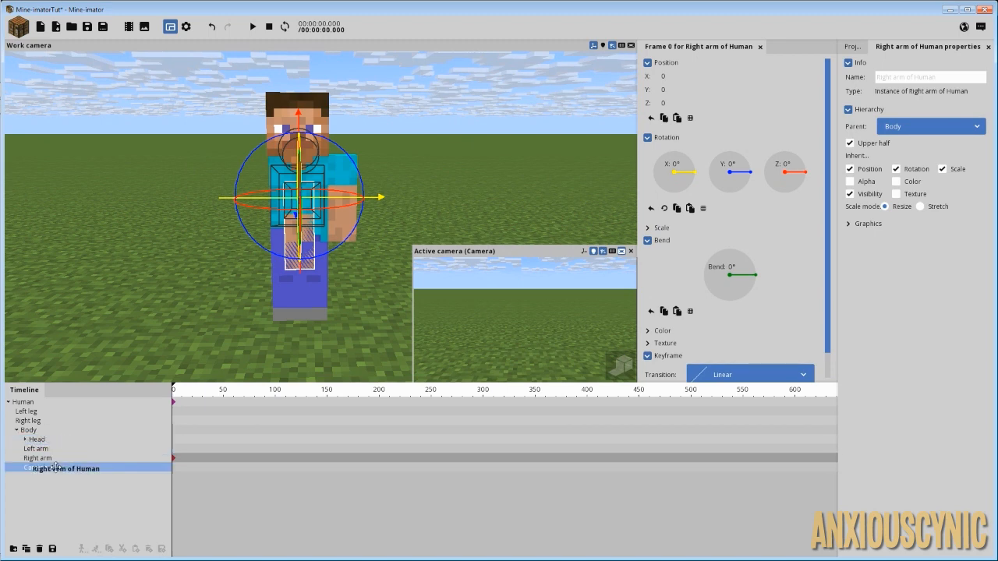
click(39, 467)
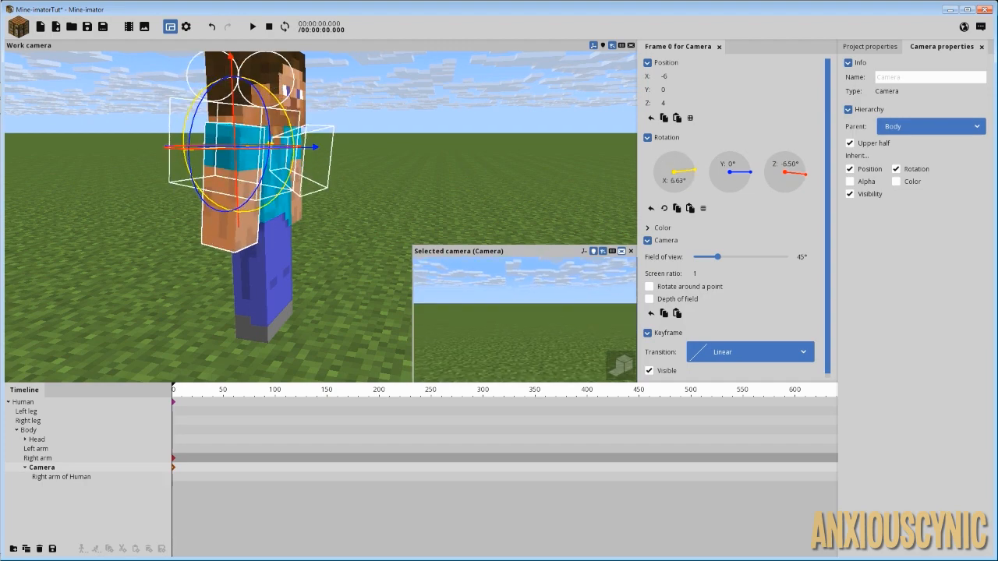
- Orbit the view behind Steve and select the second camera
drag(796, 164, 784, 171)
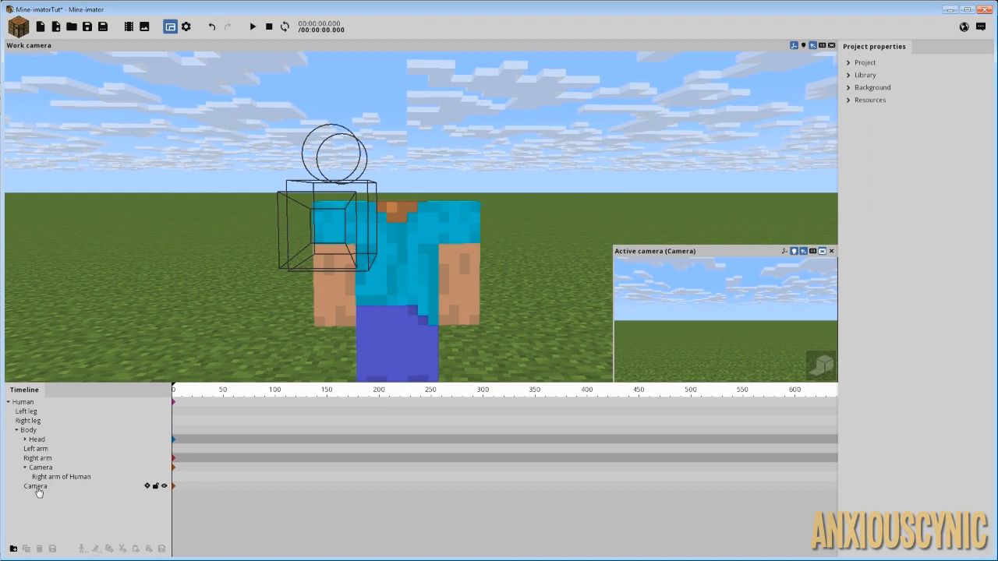
click(36, 486)
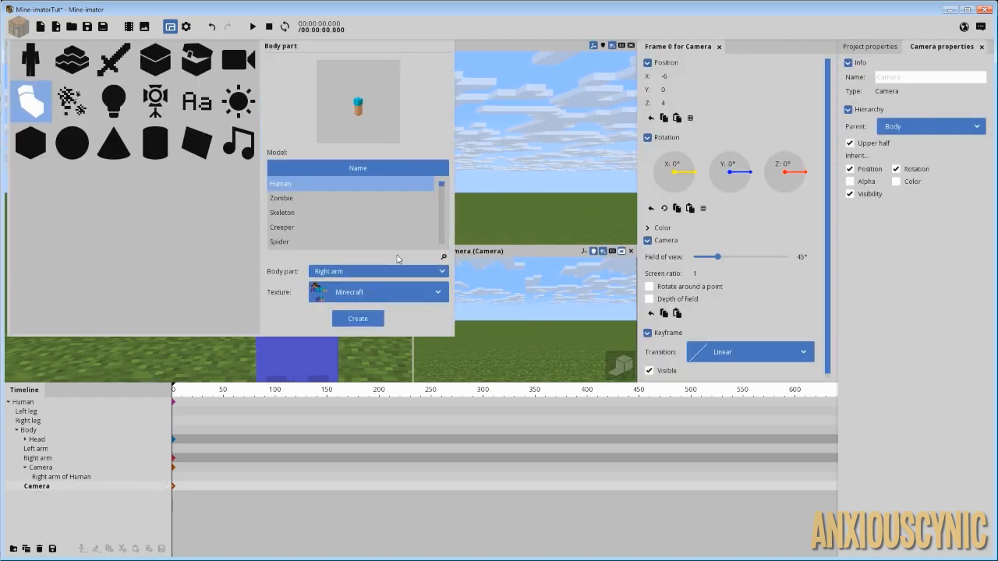
- Create a Human Head body part and nest it under the second camera
click(378, 271)
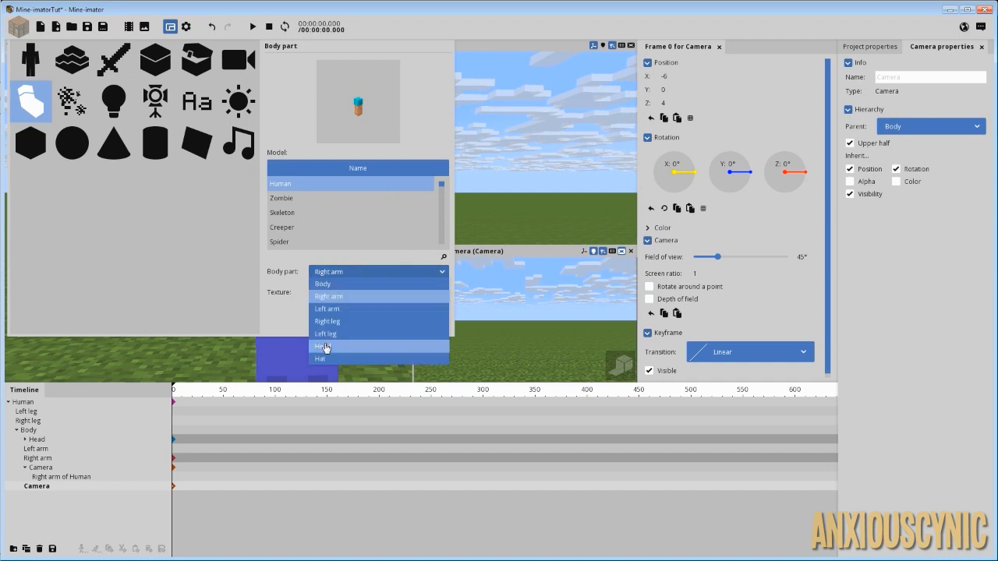
click(322, 346)
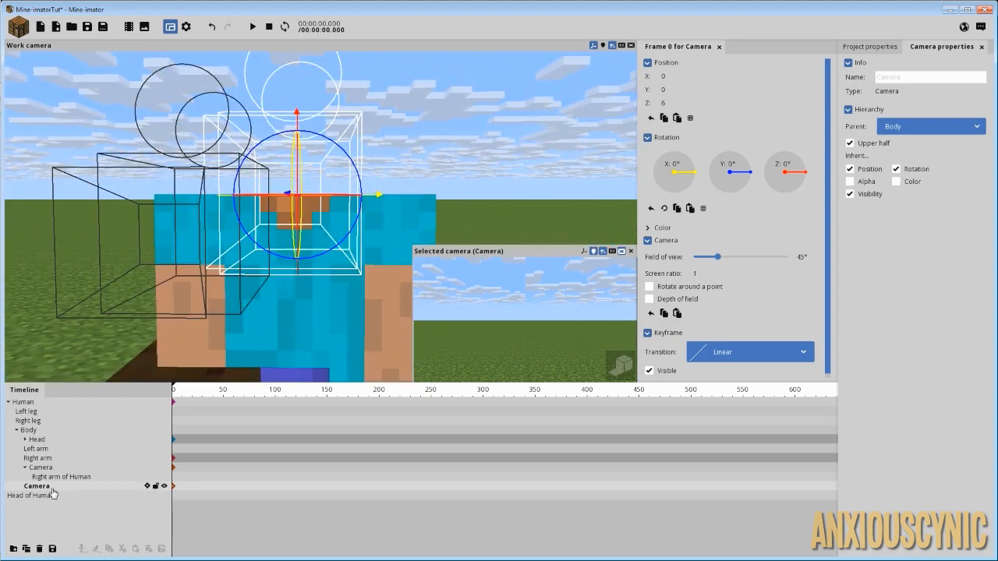
click(33, 495)
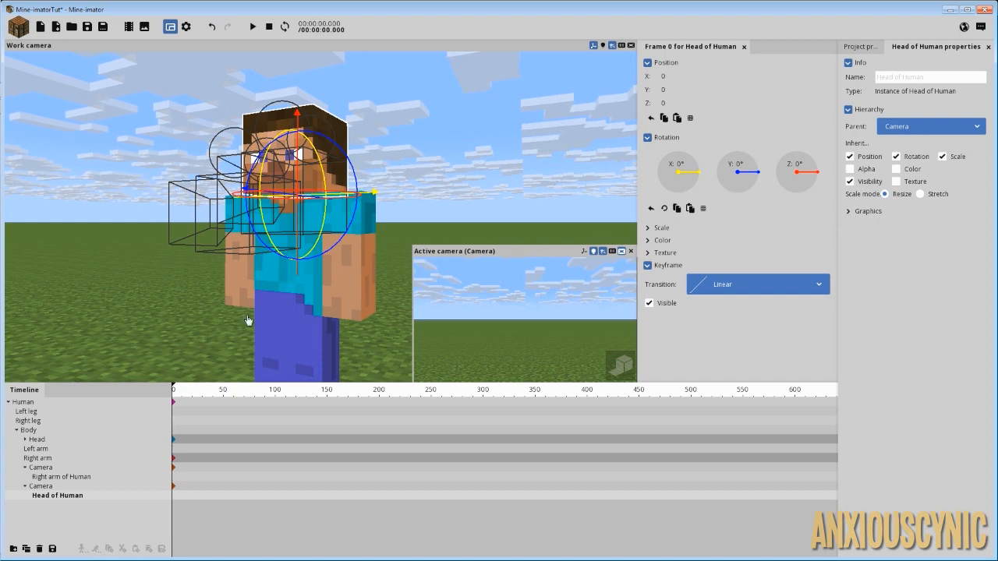
mouse_move(236, 206)
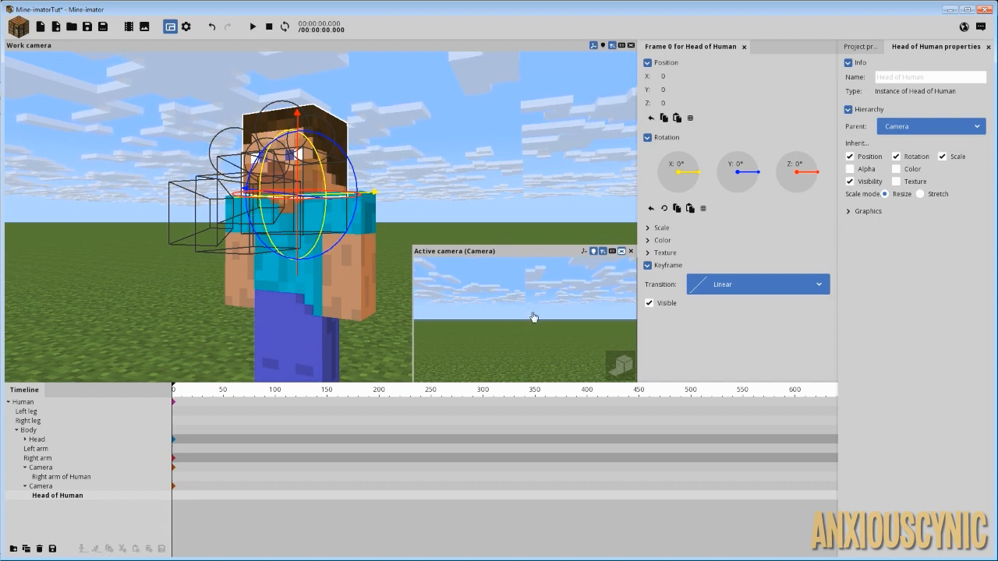
click(41, 486)
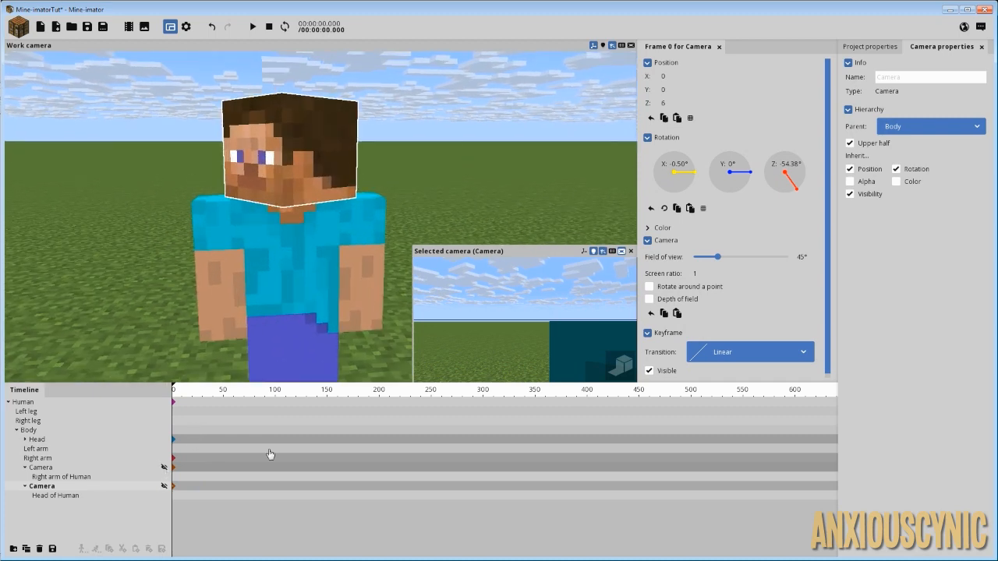
click(57, 495)
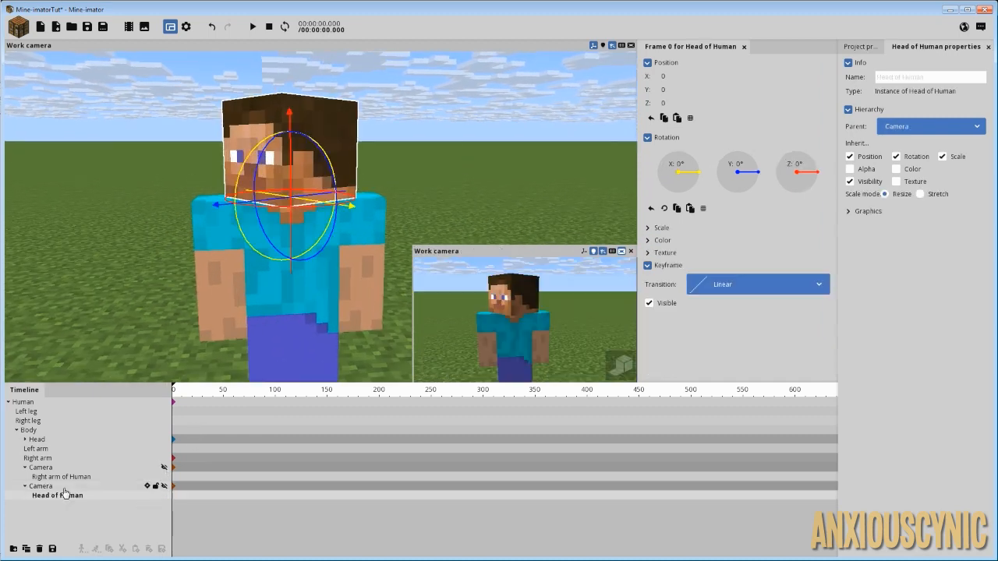
click(40, 486)
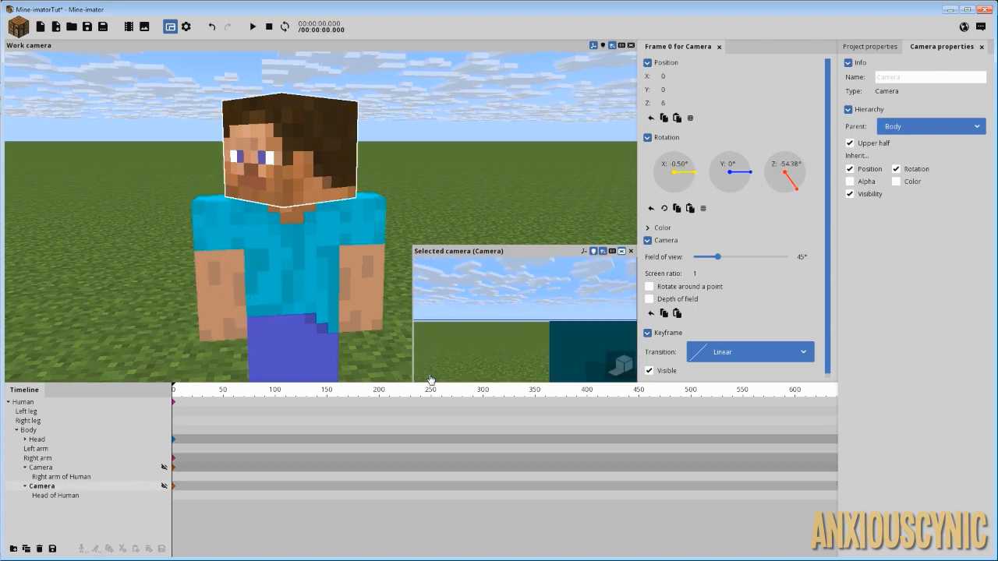
mouse_move(510, 325)
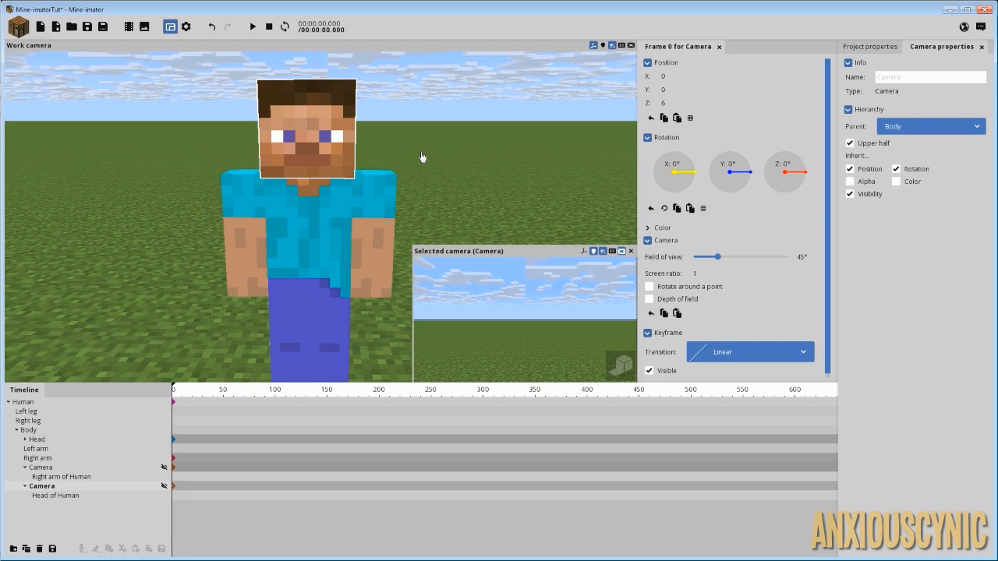
mouse_move(353, 282)
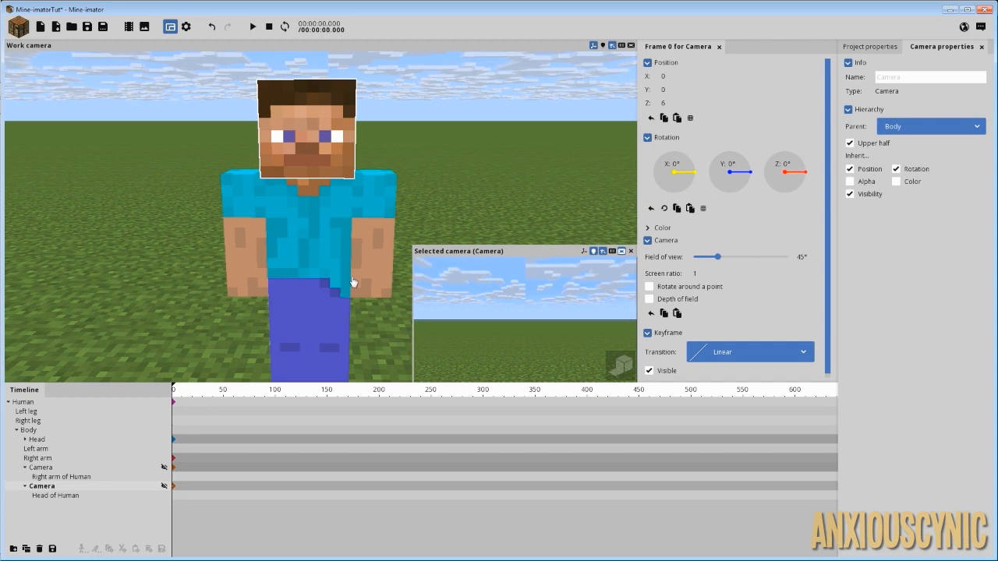
mouse_move(346, 218)
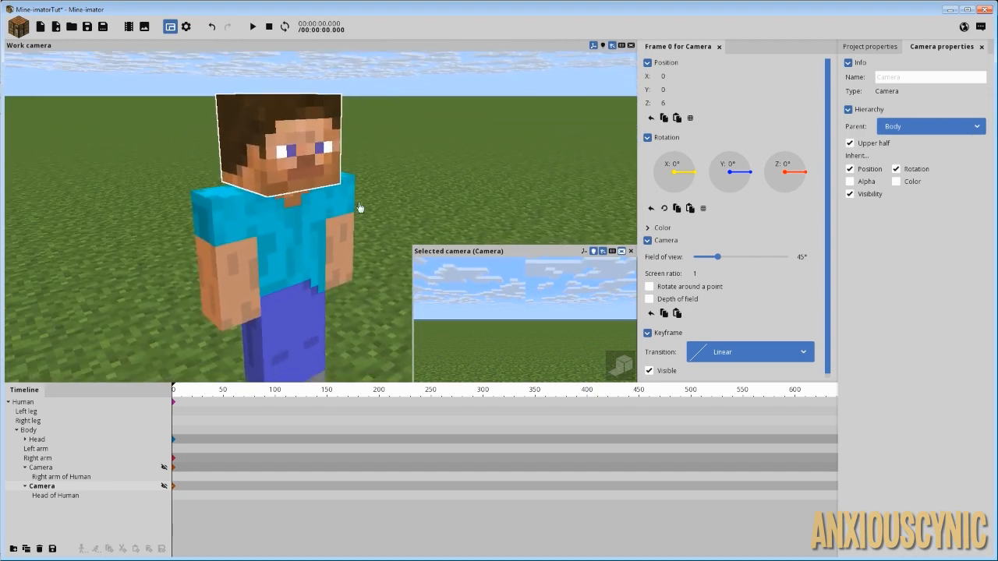
mouse_move(404, 153)
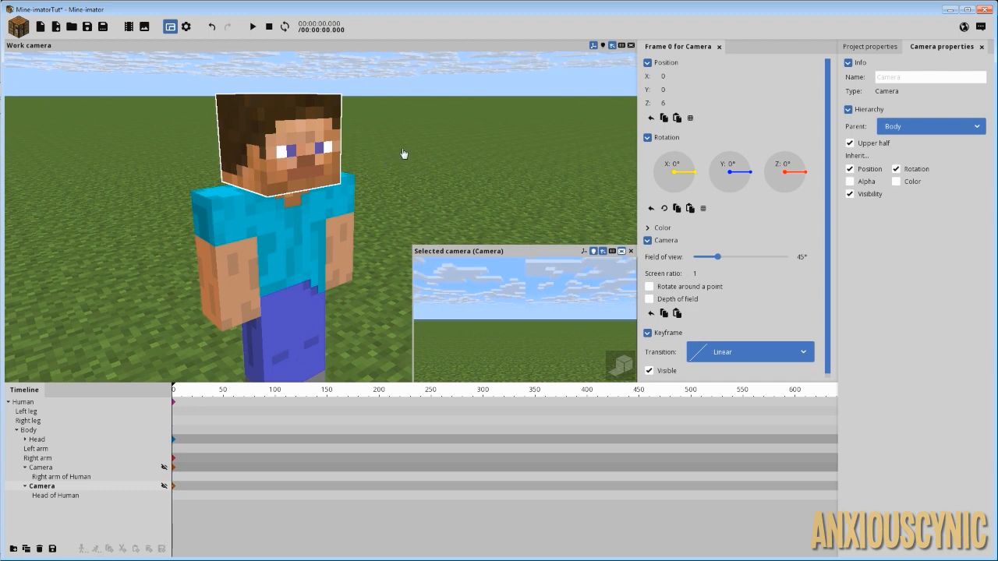